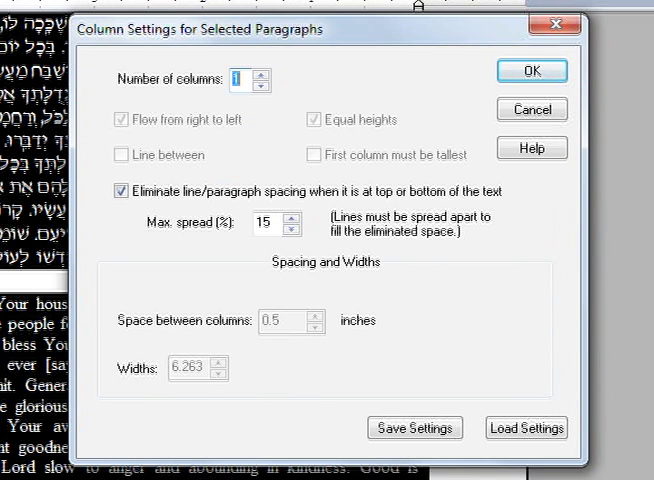
- Apply 2 right-to-left columns of equal height with a line between them
{"action": "left_click", "coordinate": [261, 74]}
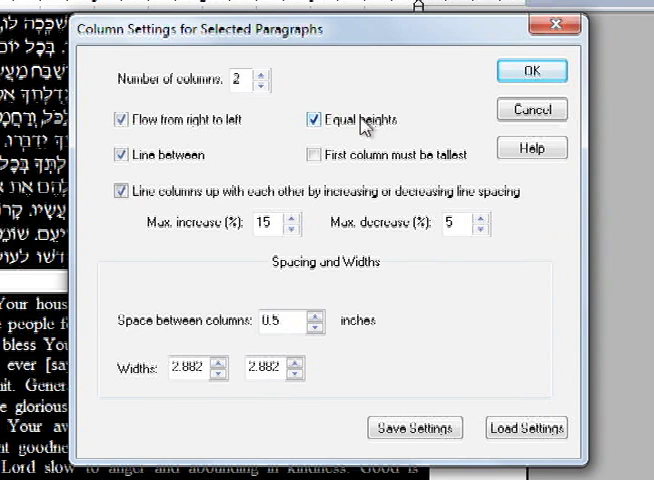
{"action": "left_click", "coordinate": [314, 119]}
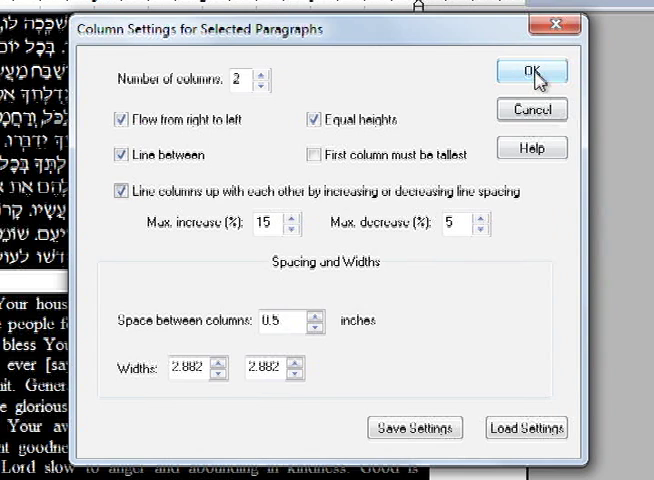
{"action": "left_click", "coordinate": [533, 71]}
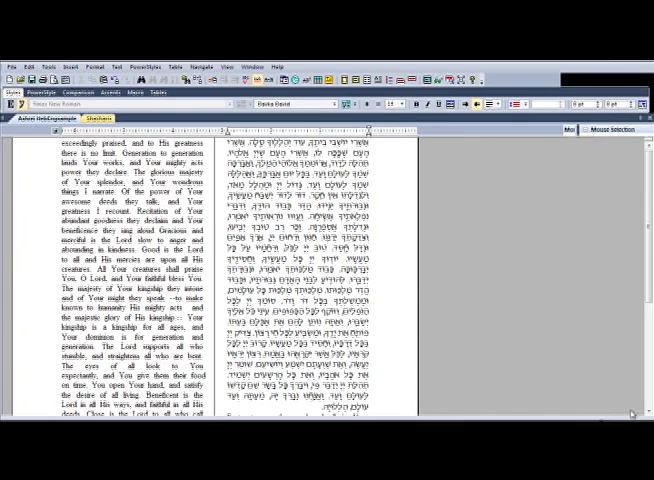
- Scroll the two-column passage and open the Insert menu to reach column breaks
{"action": "scroll", "scroll_direction": "down", "scroll_amount": 3}
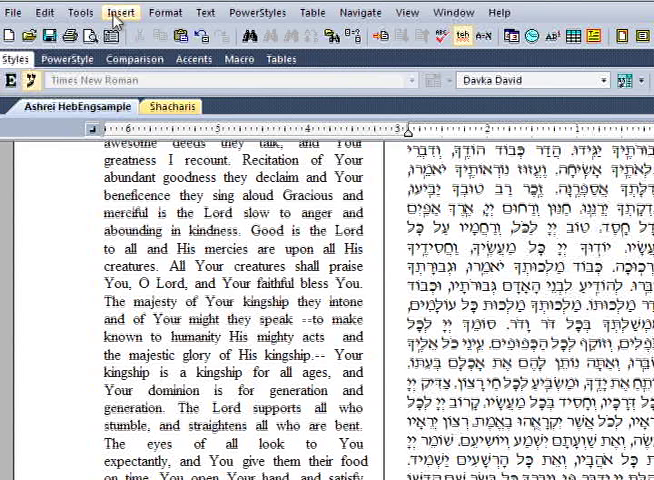
{"action": "left_click", "coordinate": [120, 12]}
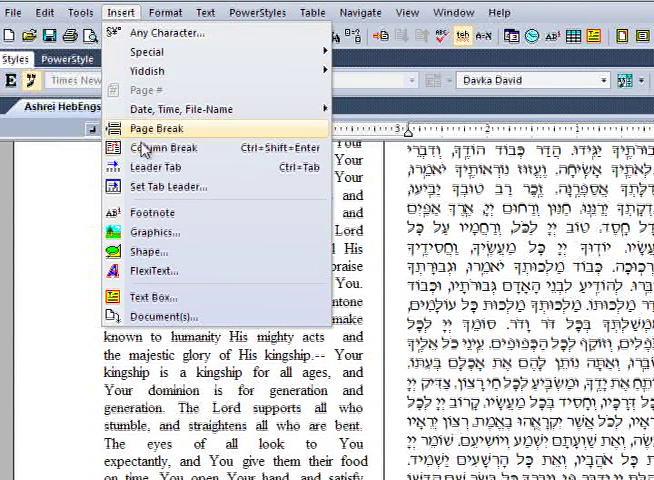